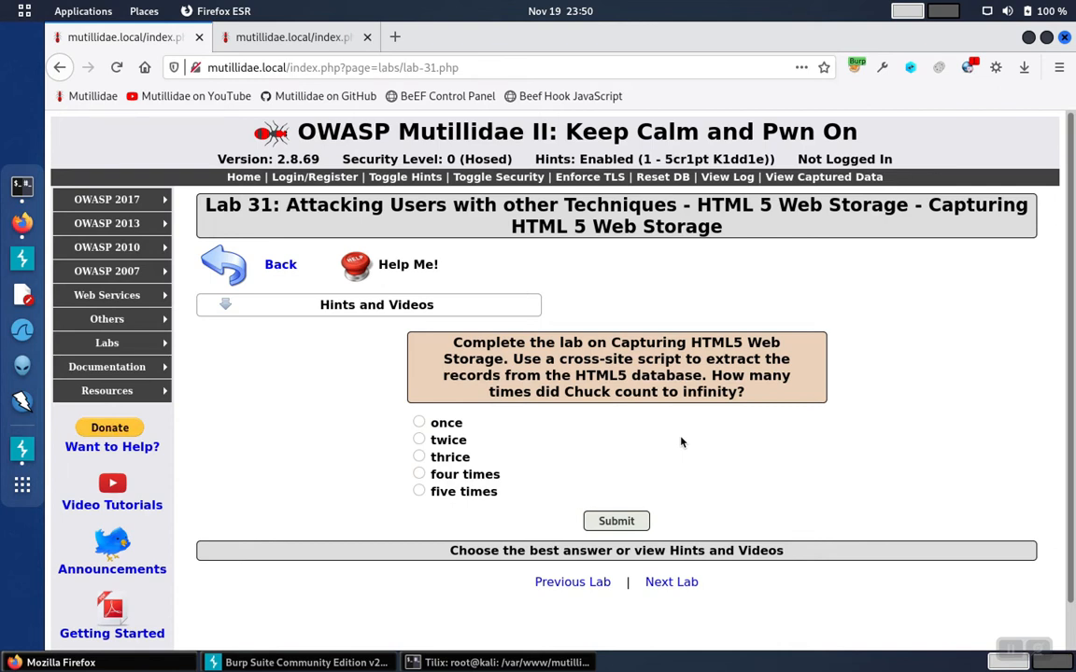
mouse_move(412, 361)
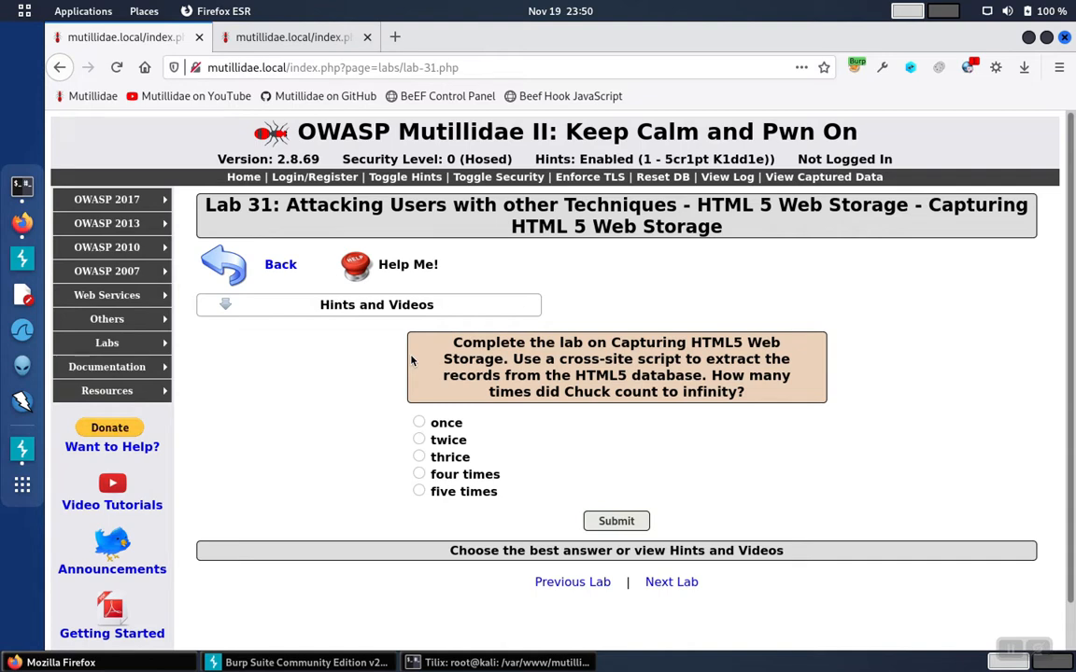
mouse_move(609, 364)
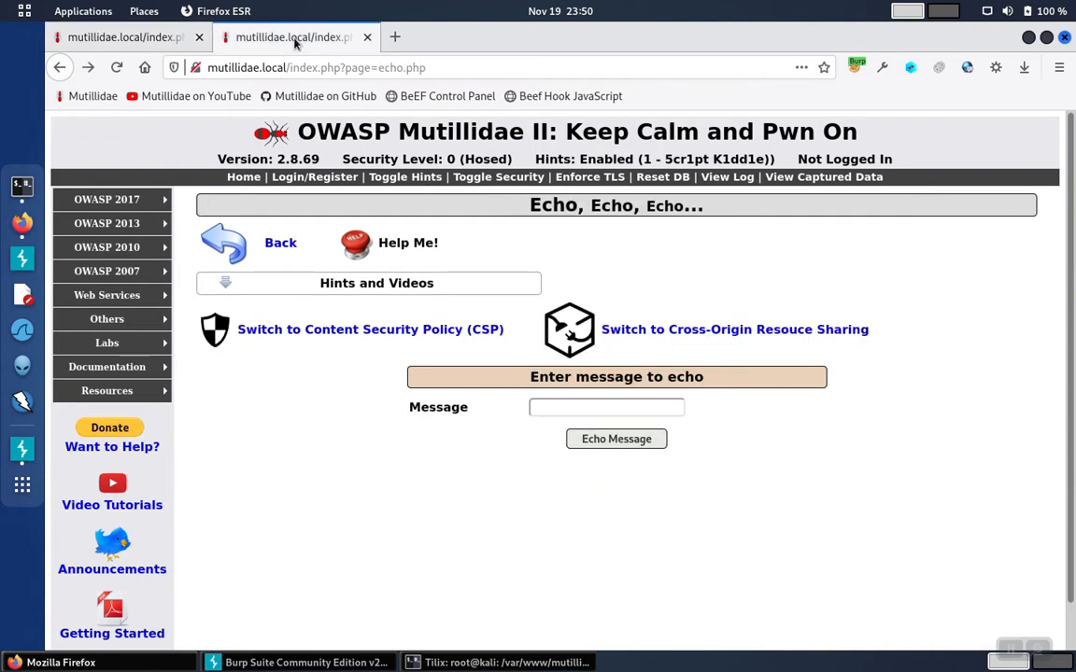
mouse_move(711, 264)
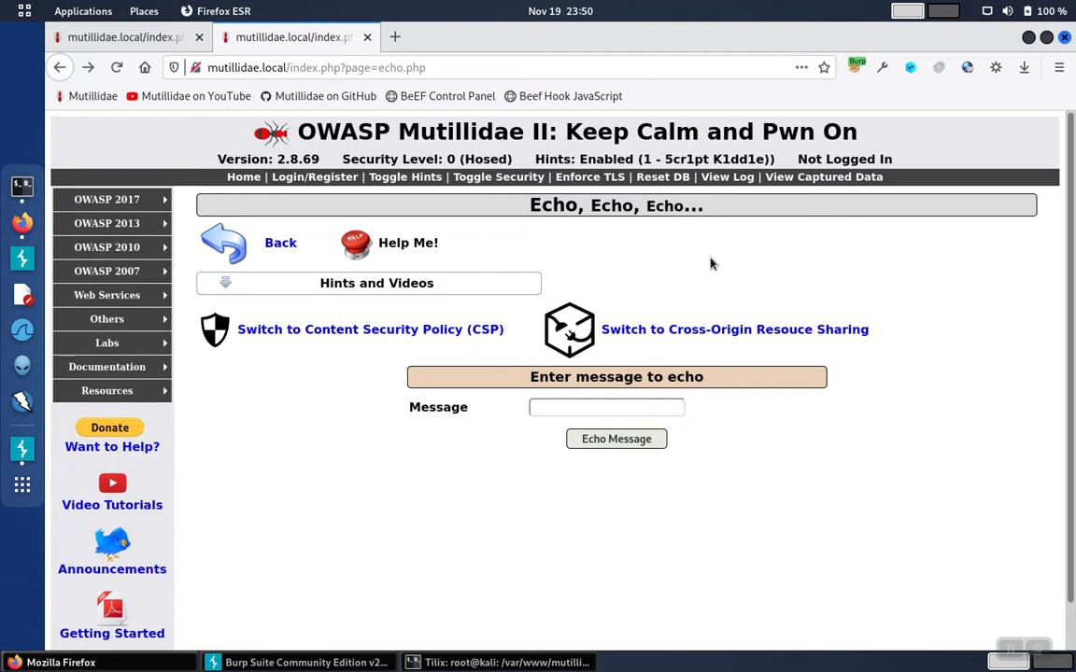
Expand Hints and Videos on the Echo page to list topics like cross-site scripting.
click(376, 283)
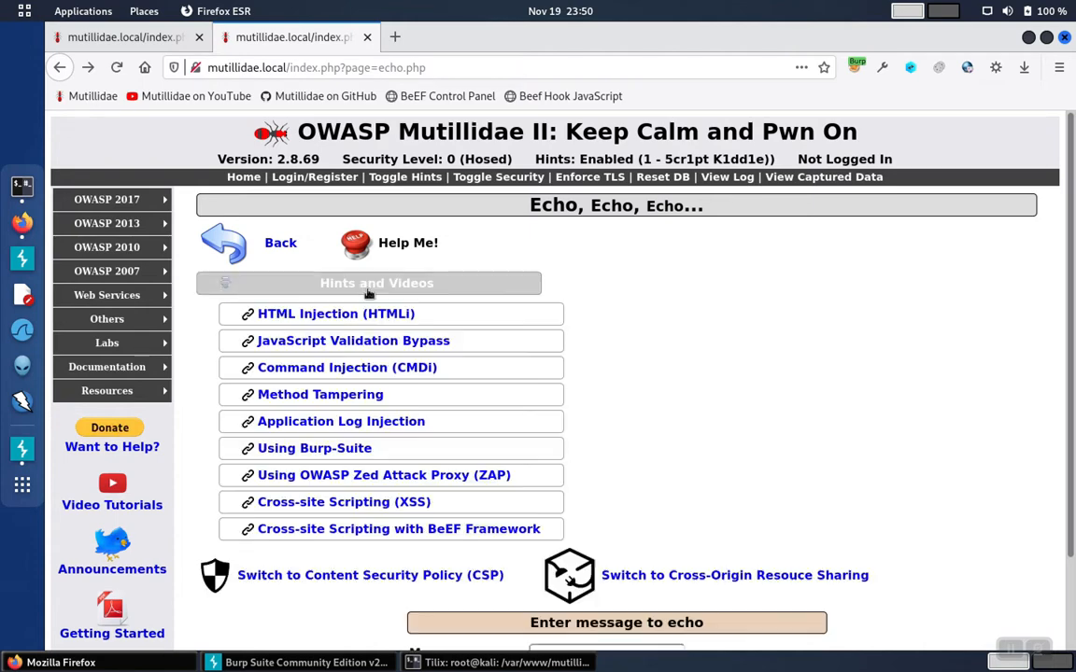
mouse_move(367, 507)
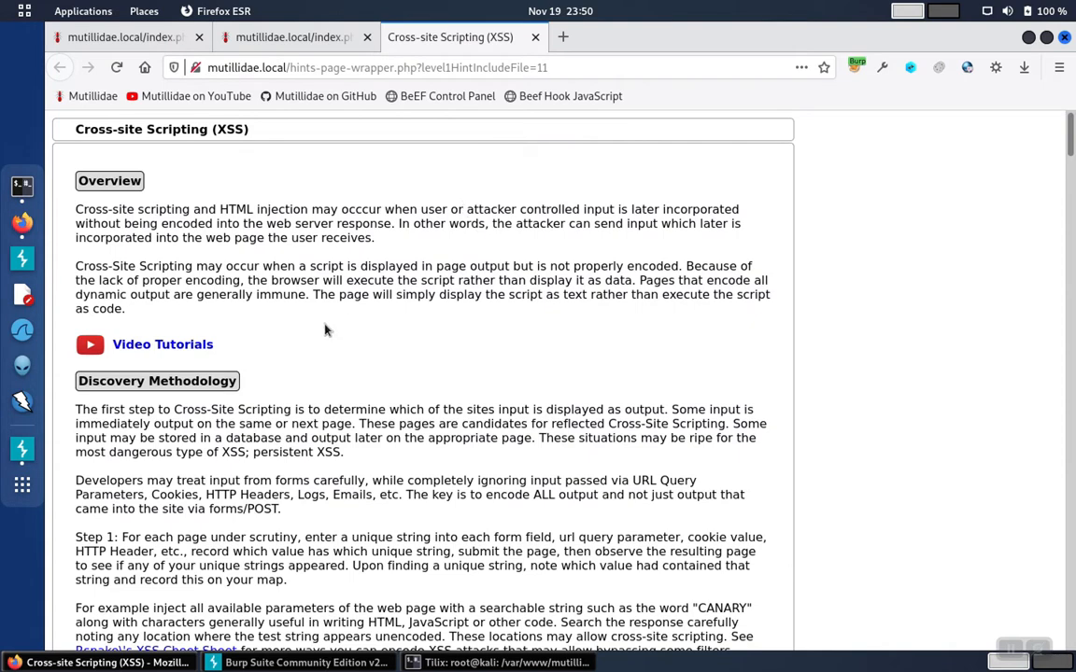
Search the XSS hints for 'html5', copy the intermediate DOM storage script, and paste it into a text editor.
key(ctrl+f)
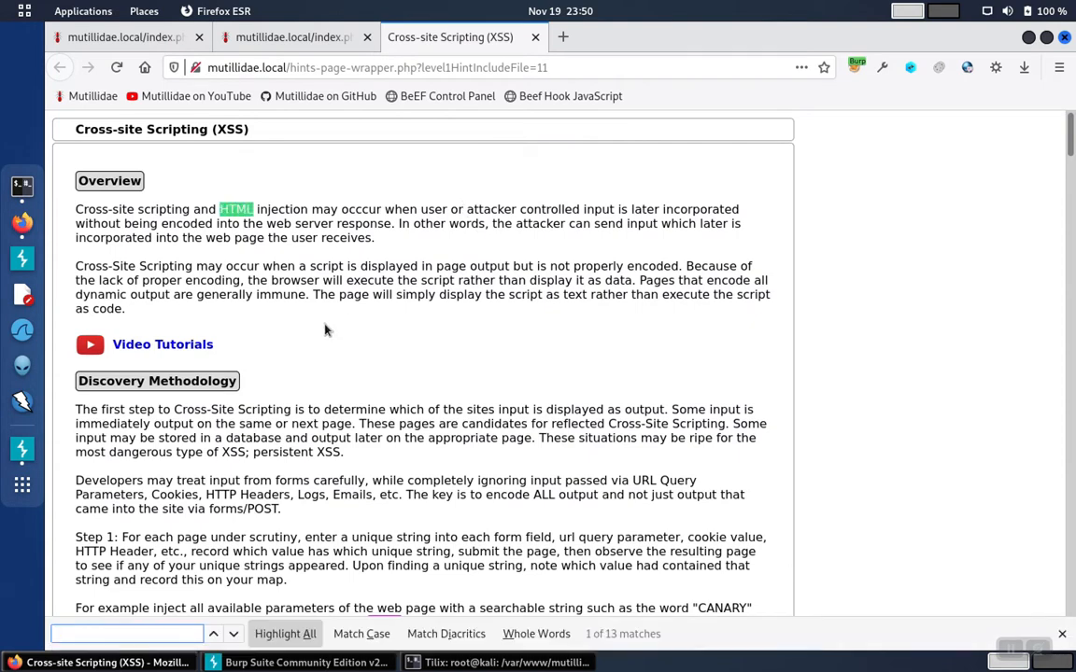
scroll(down, 3)
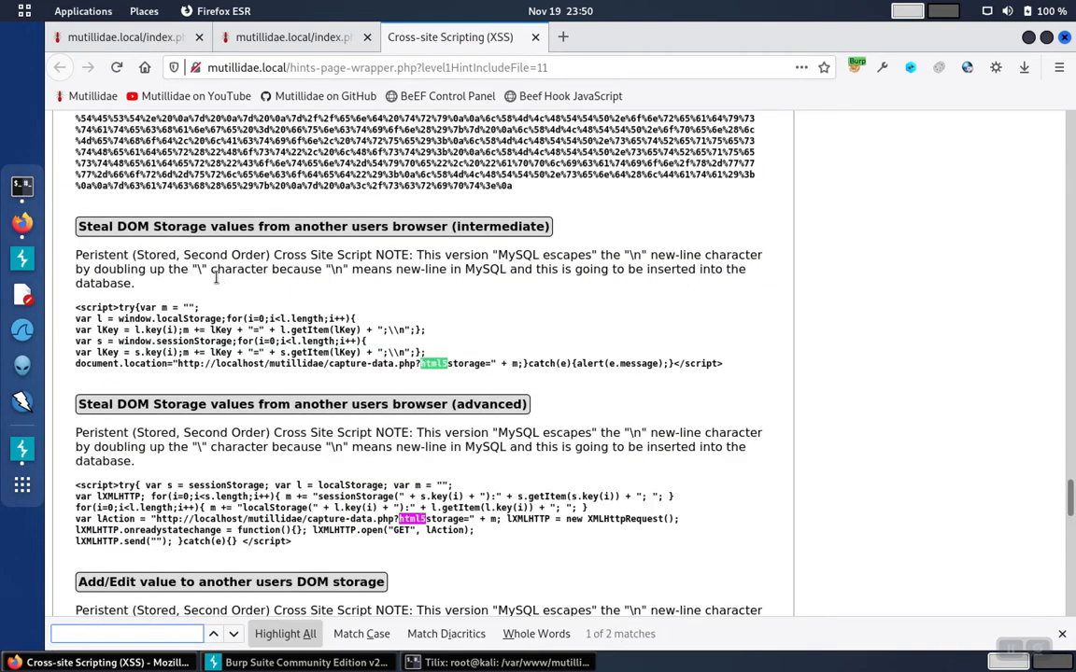
mouse_move(222, 335)
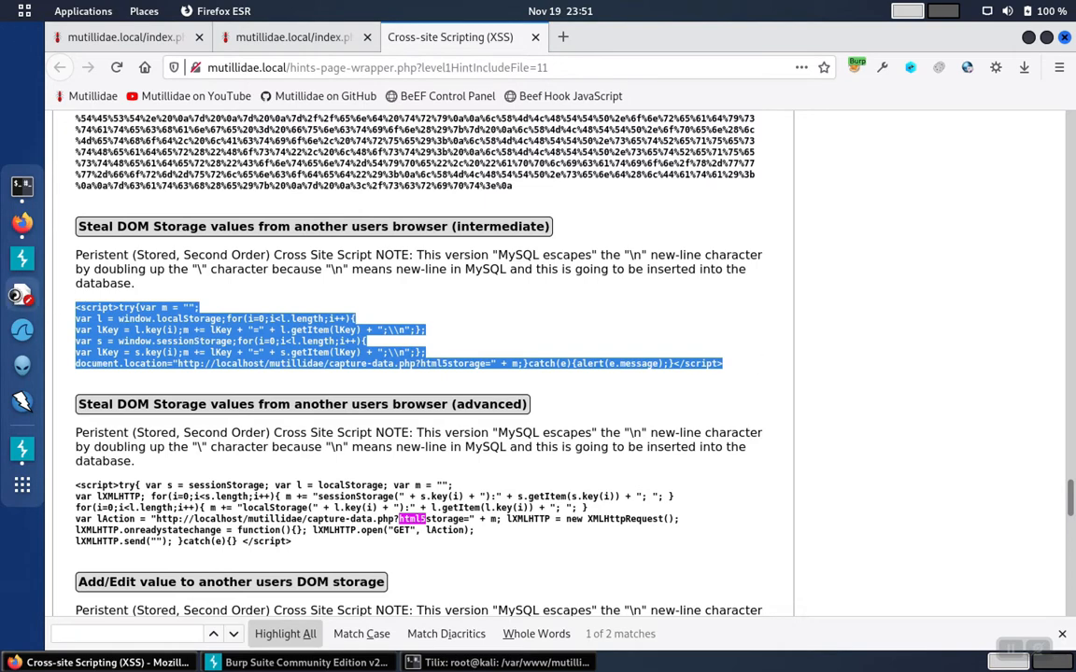
click(688, 663)
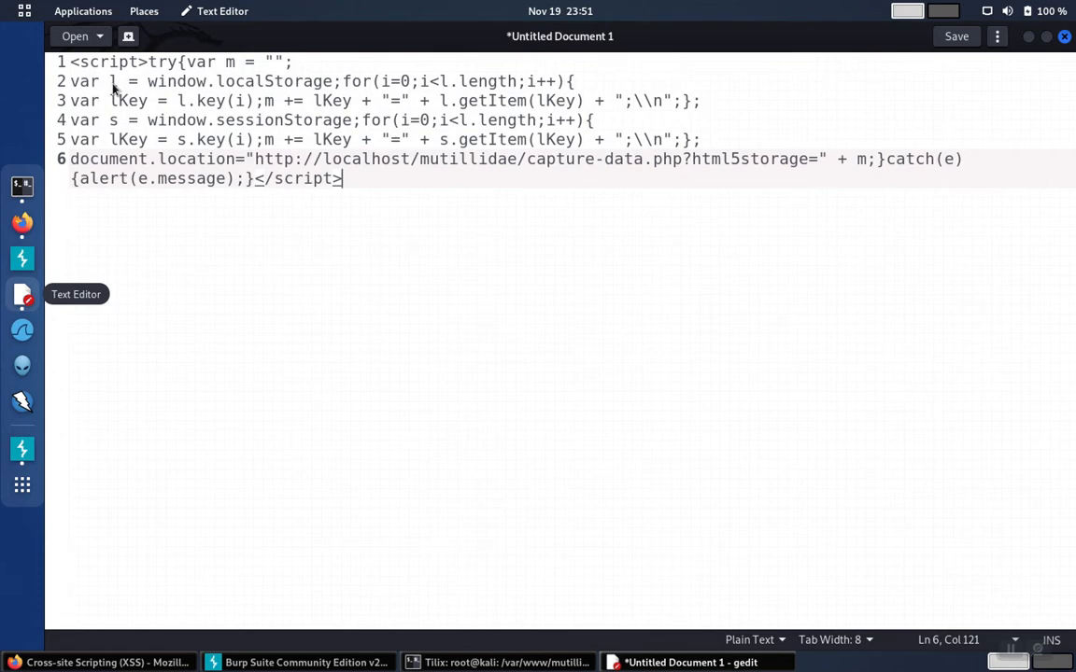
mouse_move(157, 101)
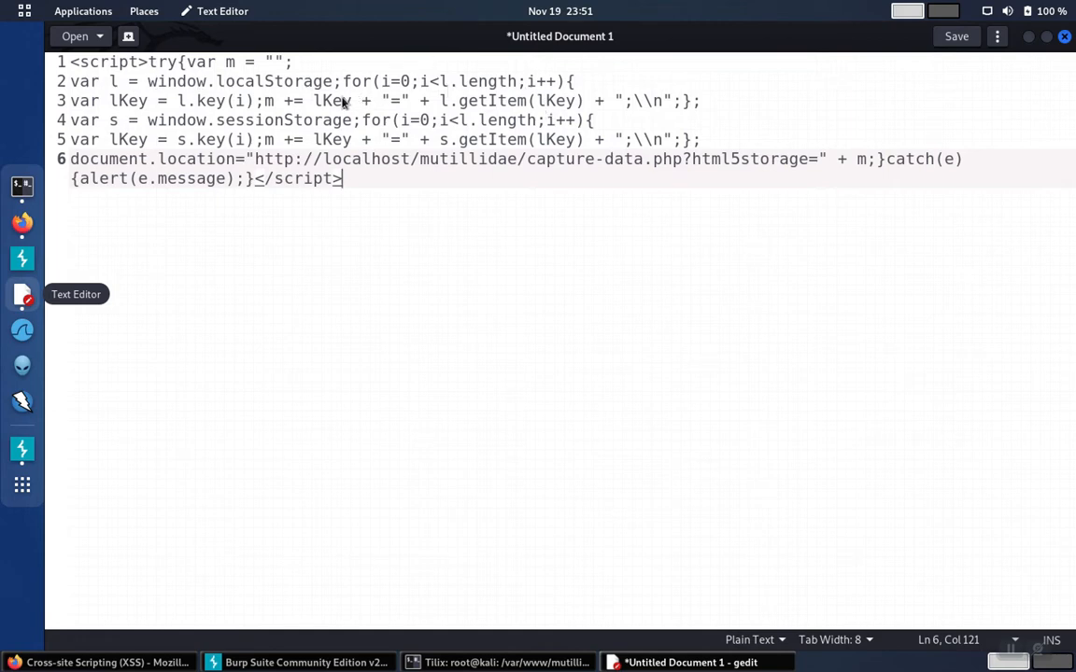
mouse_move(269, 107)
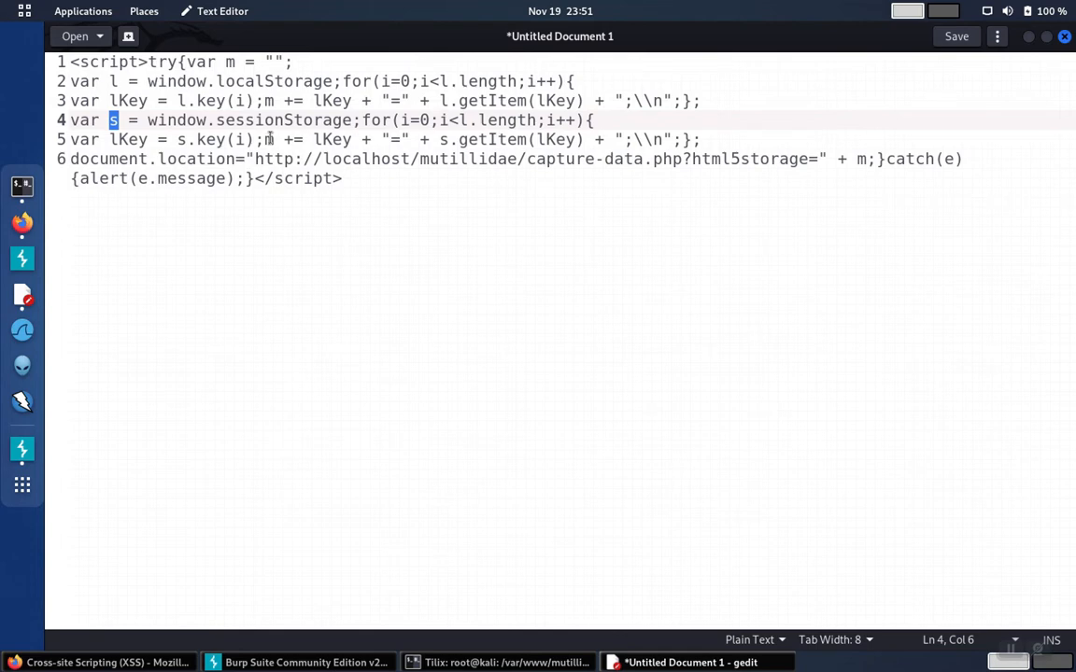
Inspect the message variable m on line 5 and in the capture URL line.
click(275, 139)
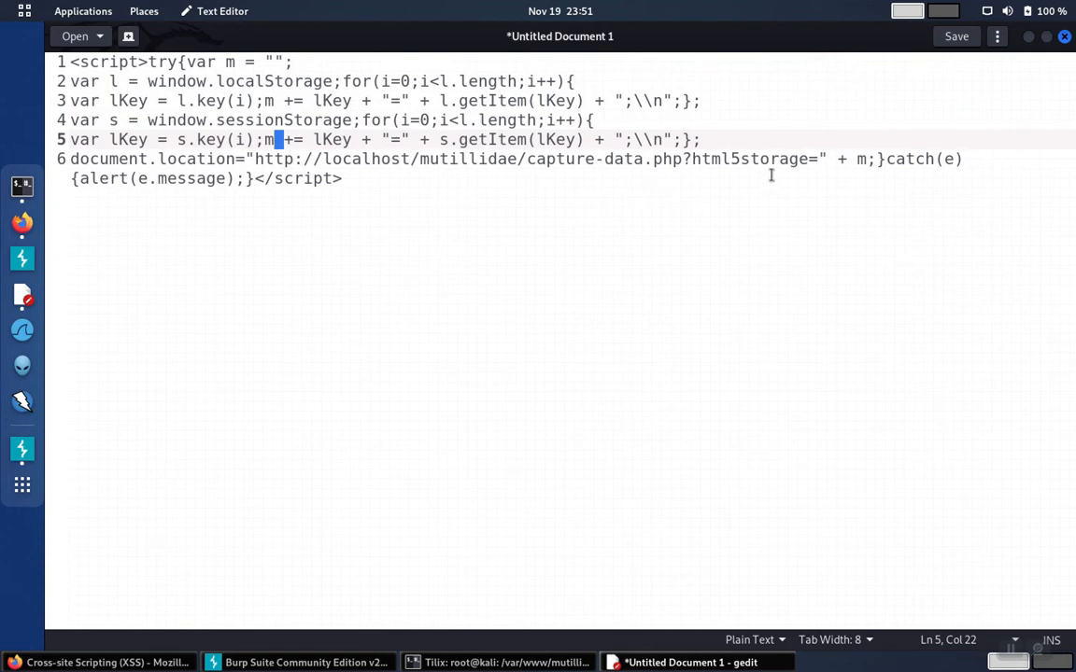
double_click(750, 159)
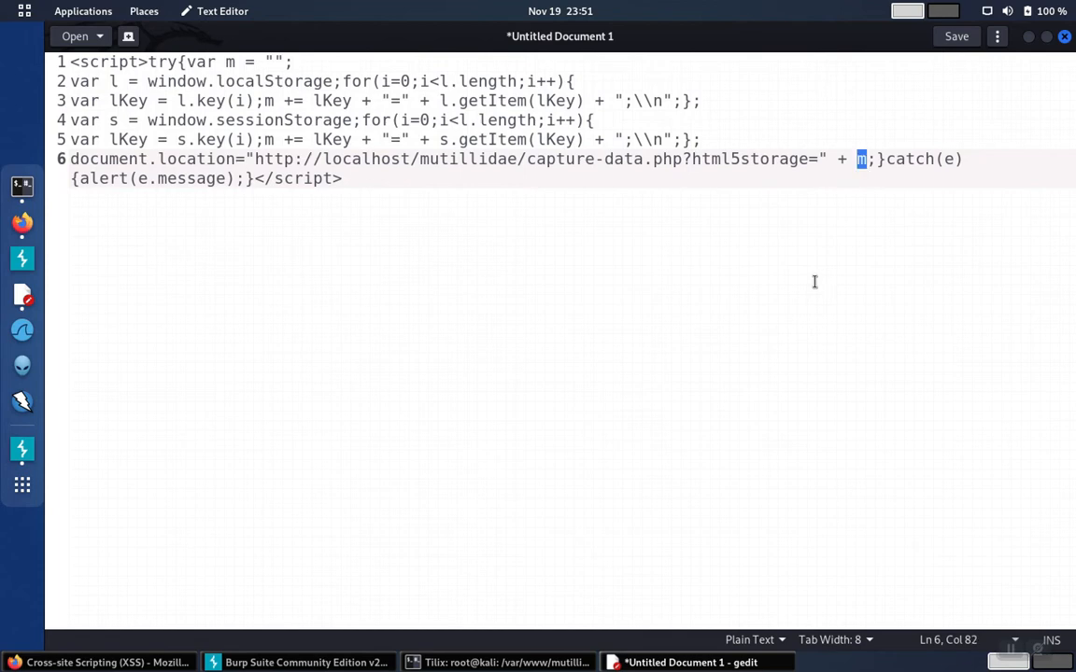
mouse_move(733, 159)
text(.local)
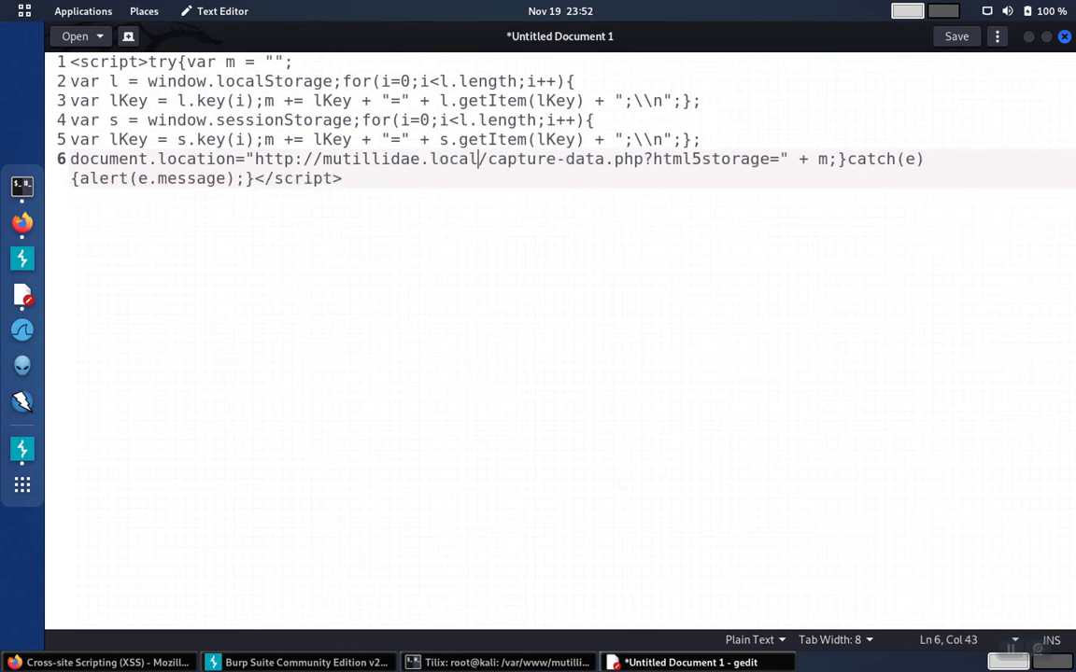
Select and copy the whole script now targeting mutillidae.local.
key(ctrl+a)
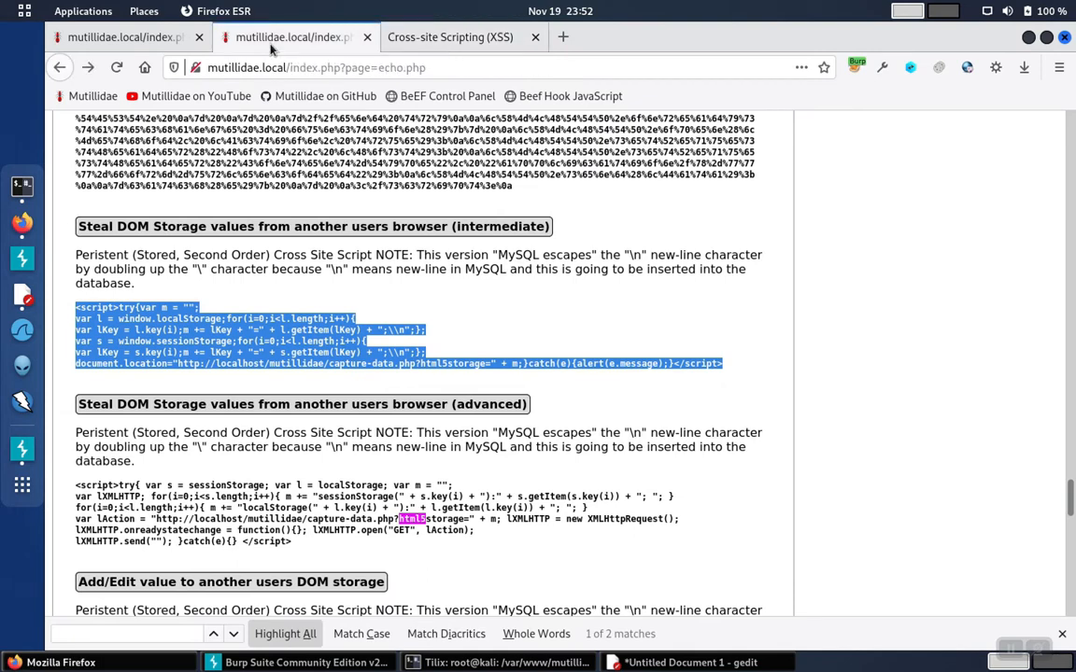
mouse_move(301, 77)
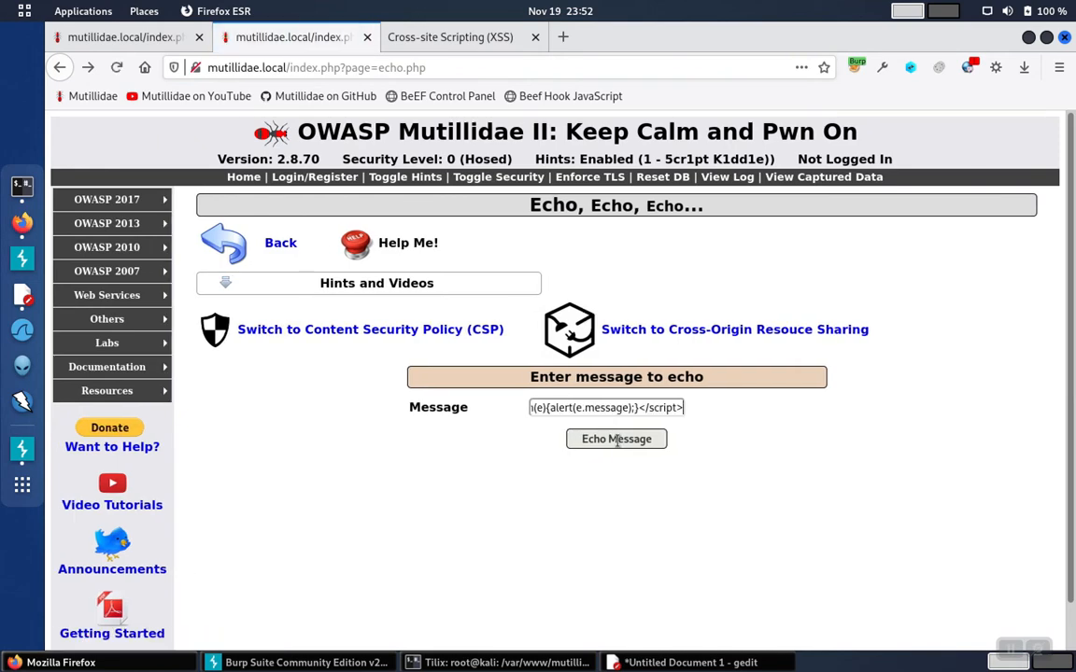
Submit the pasted storage-stealing script with Echo Message.
click(616, 439)
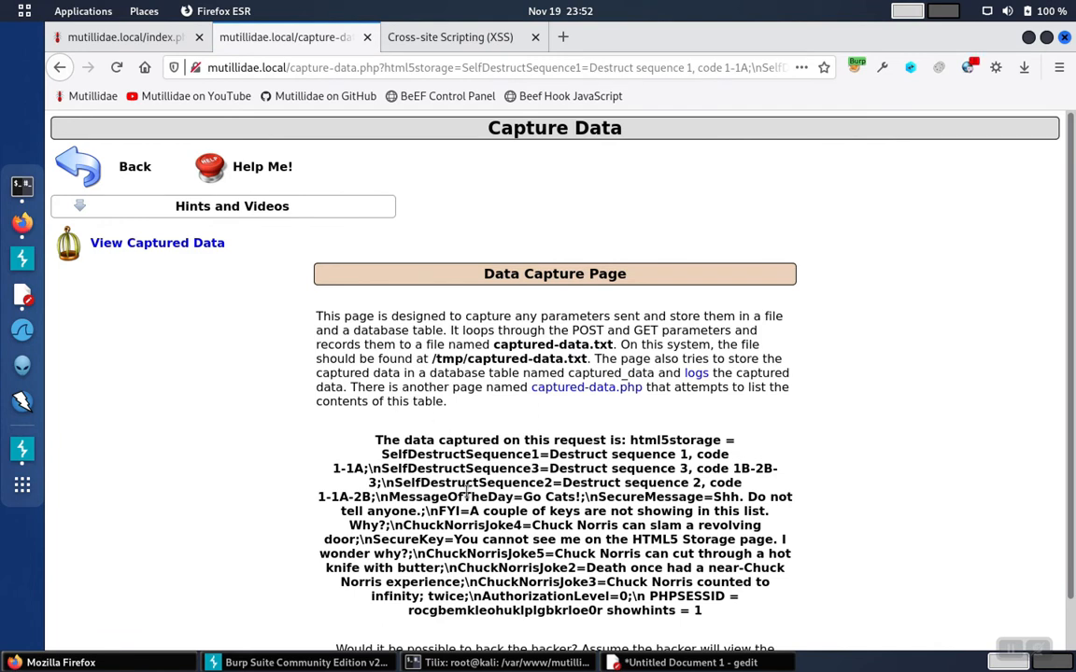
mouse_move(485, 581)
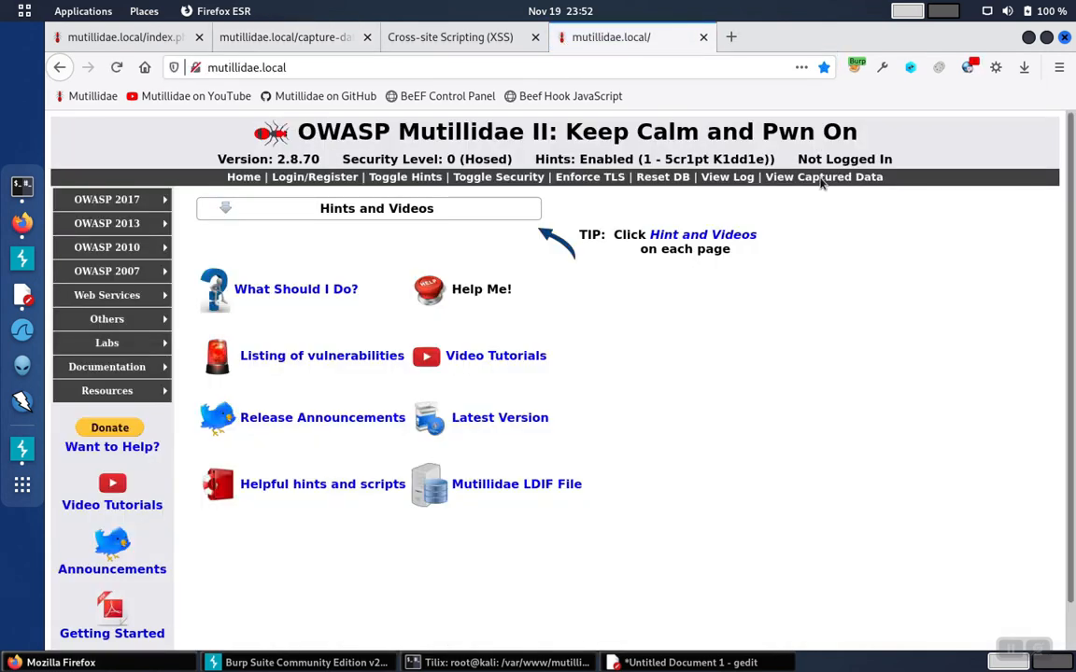
Open View Captured Data and mark 'twice' in the stolen storage record.
click(823, 177)
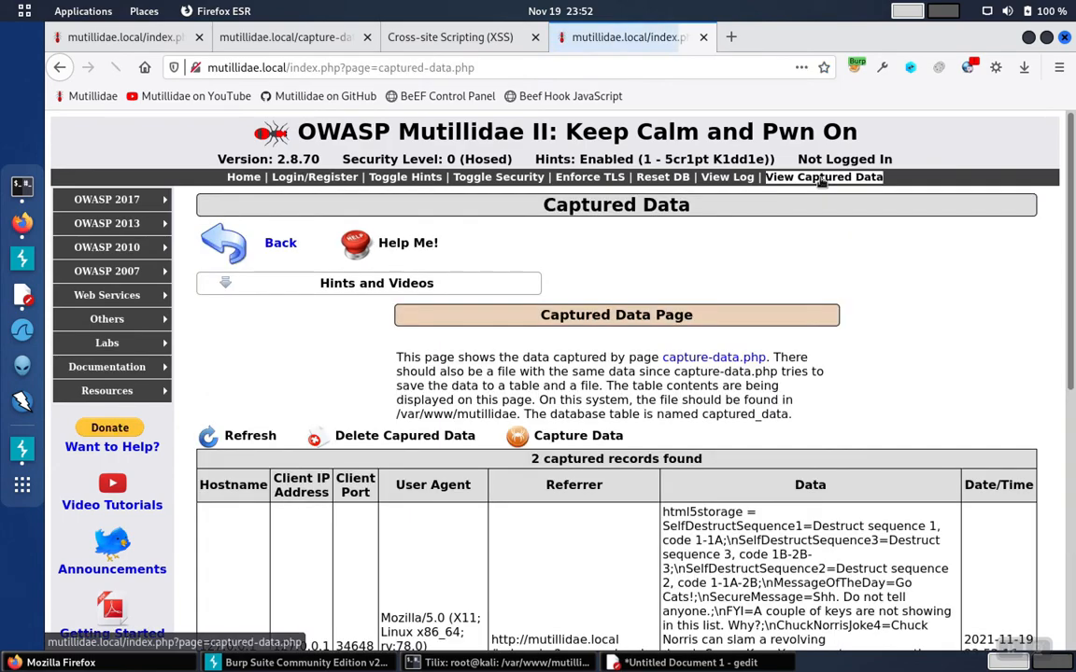
scroll(down, 3)
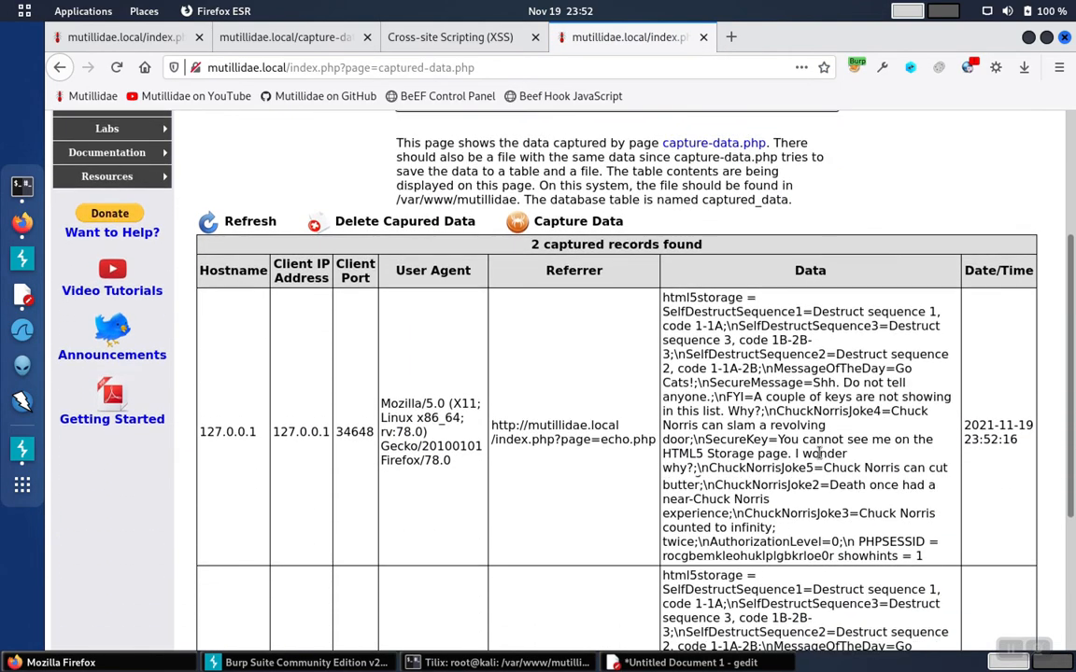
scroll(down, 3)
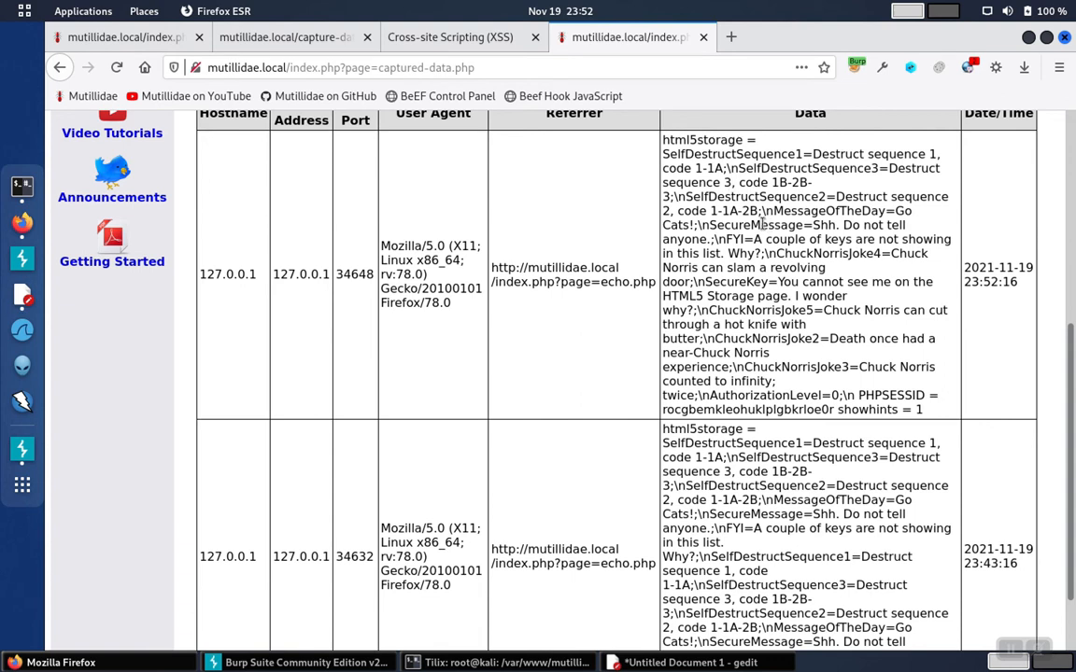
mouse_move(848, 347)
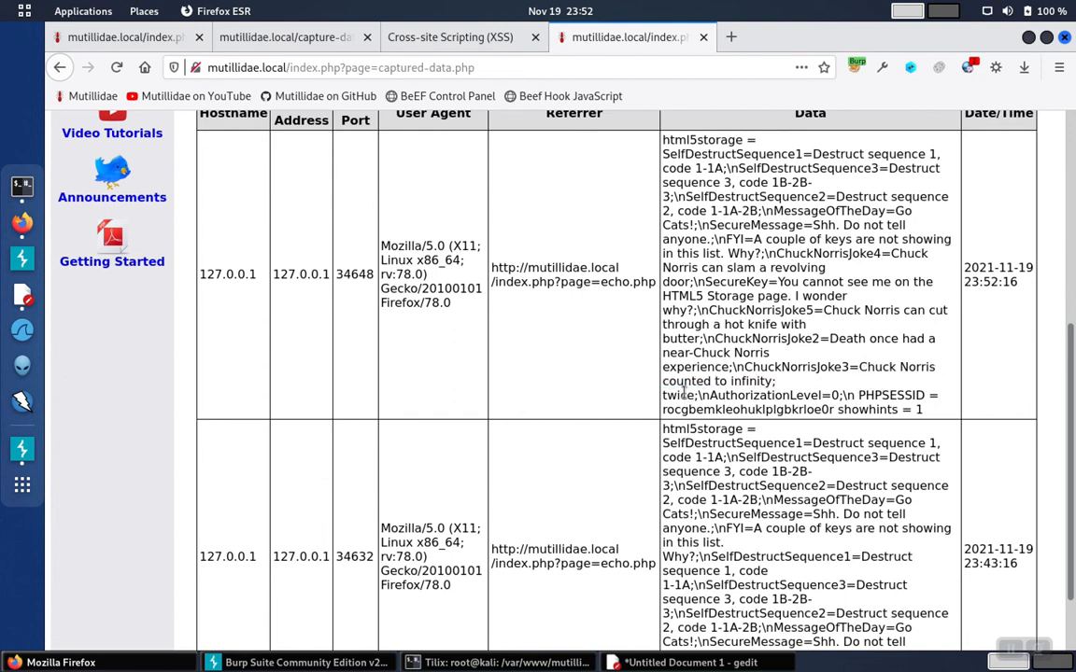
double_click(676, 395)
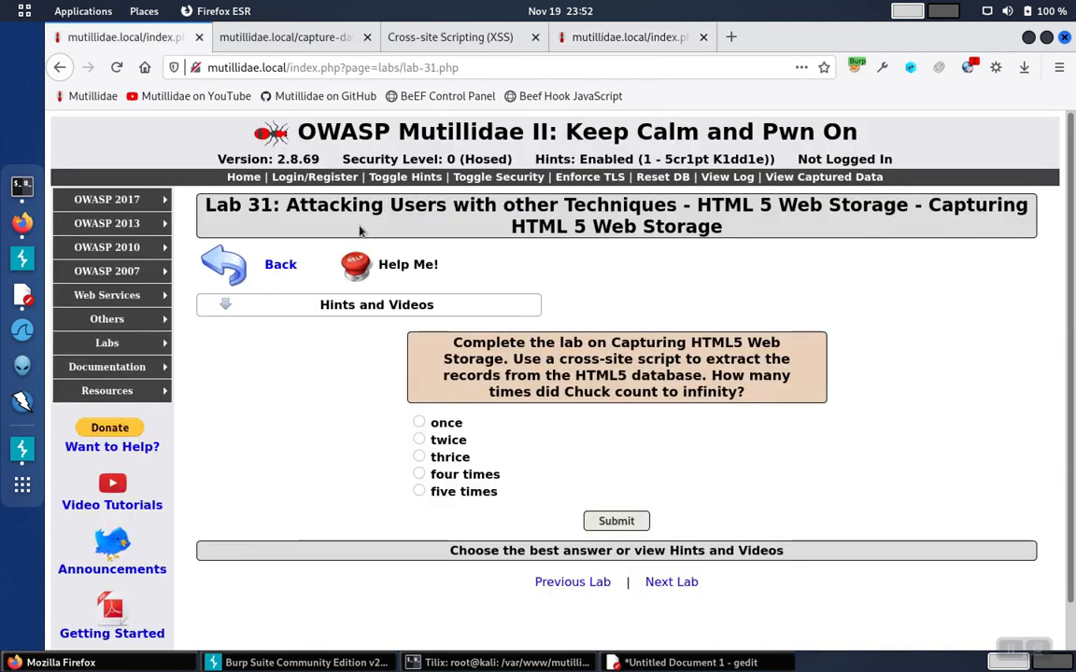
Choose 'twice' for Lab 31 and submit the answer.
click(419, 439)
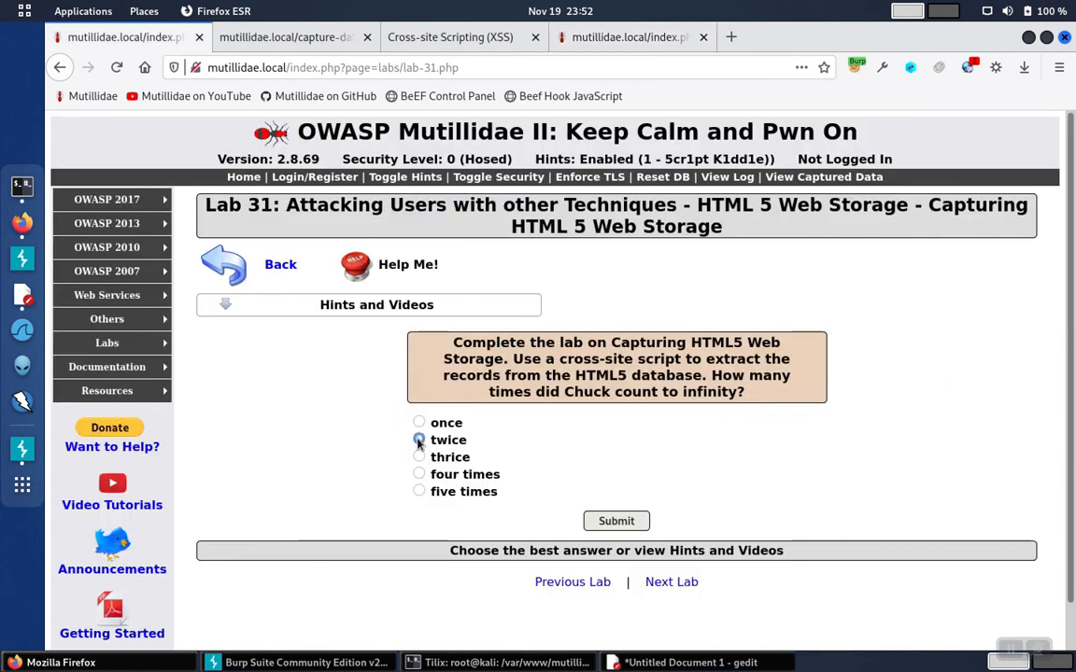
click(616, 521)
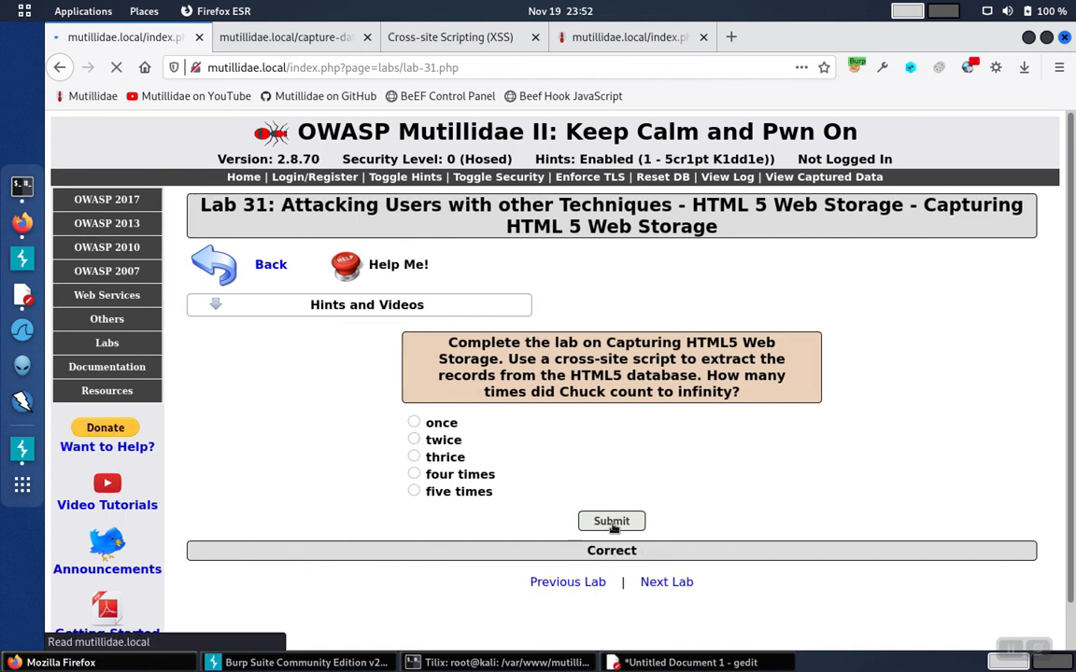